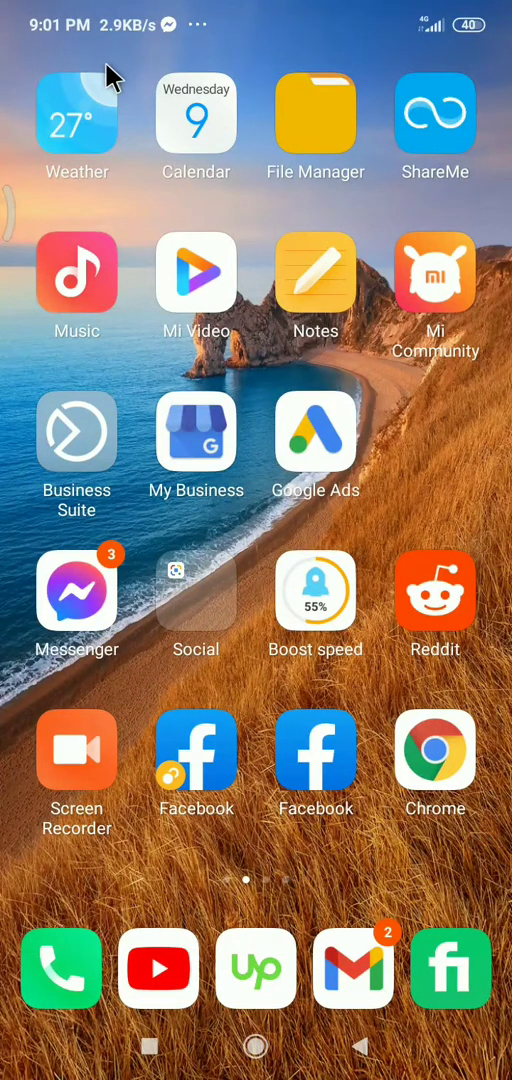
pyautogui.moveTo(490, 658)
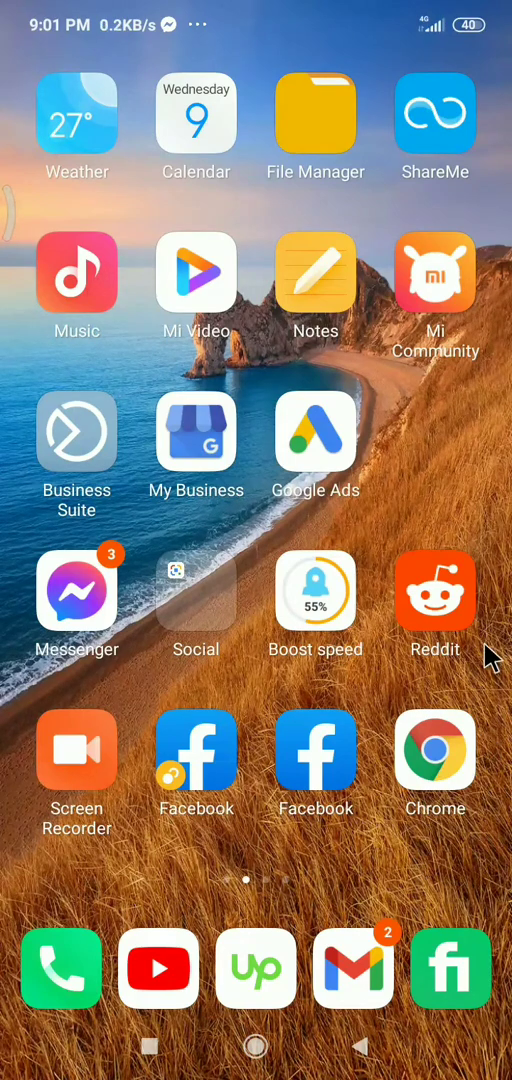
pyautogui.moveTo(500, 658)
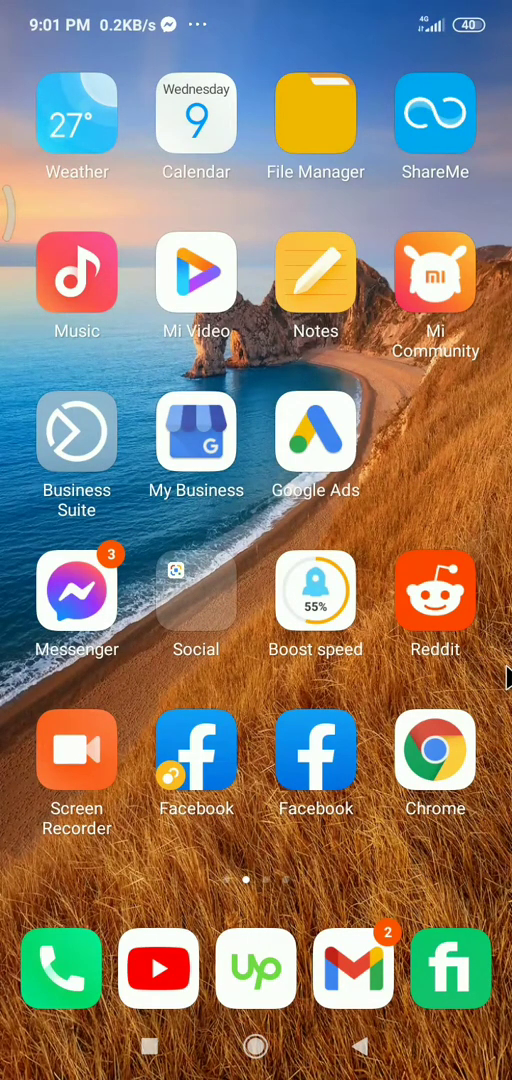
pyautogui.moveTo(500, 688)
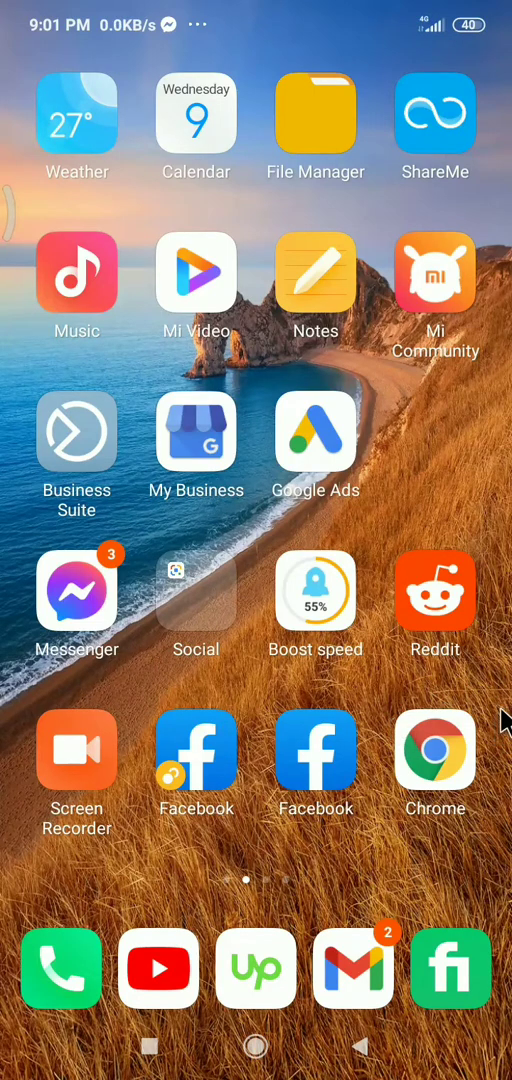
# Step: Search the Play Store for 'hik connect', showing iVMS-4500 as the top result
pyautogui.hscroll(-3)
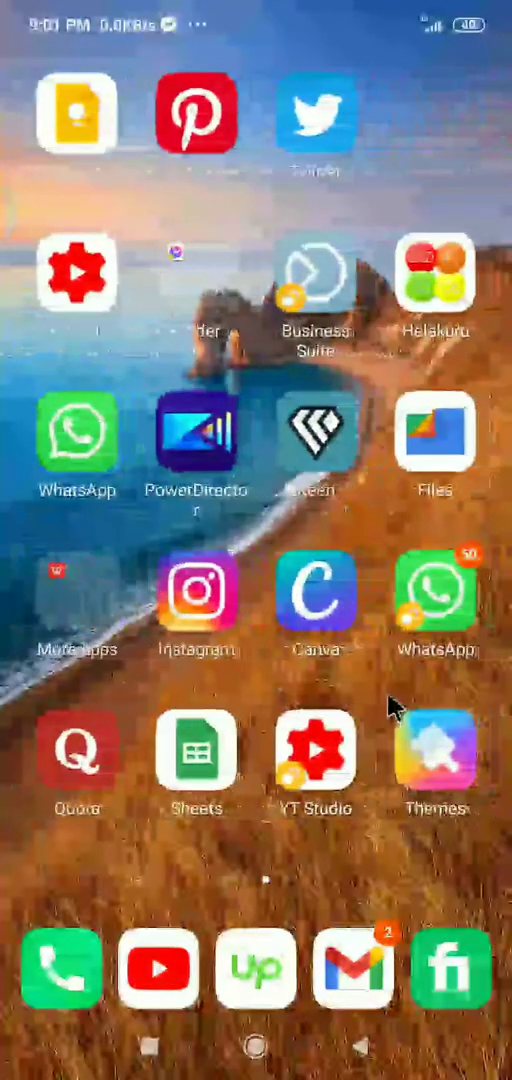
pyautogui.hscroll(-3)
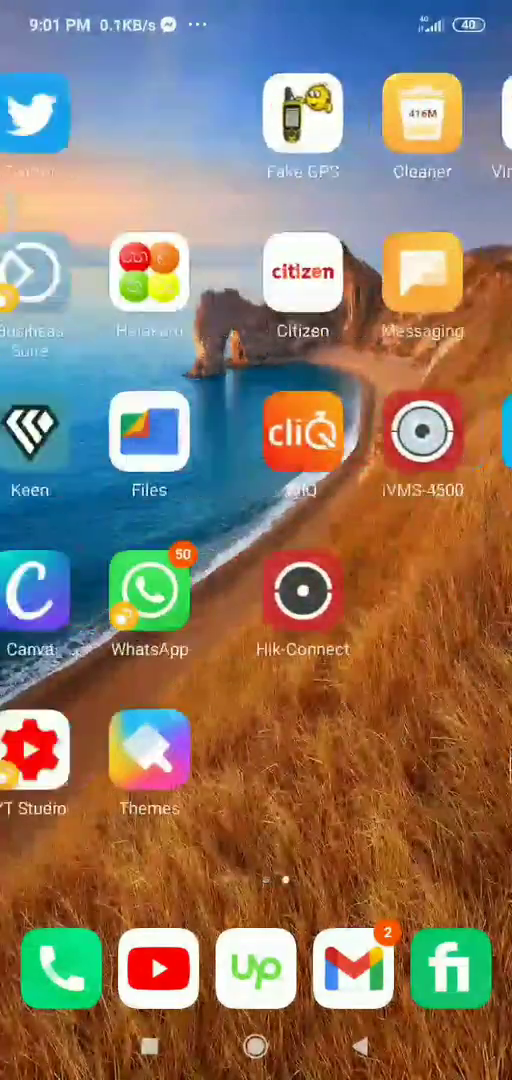
pyautogui.hscroll(-3)
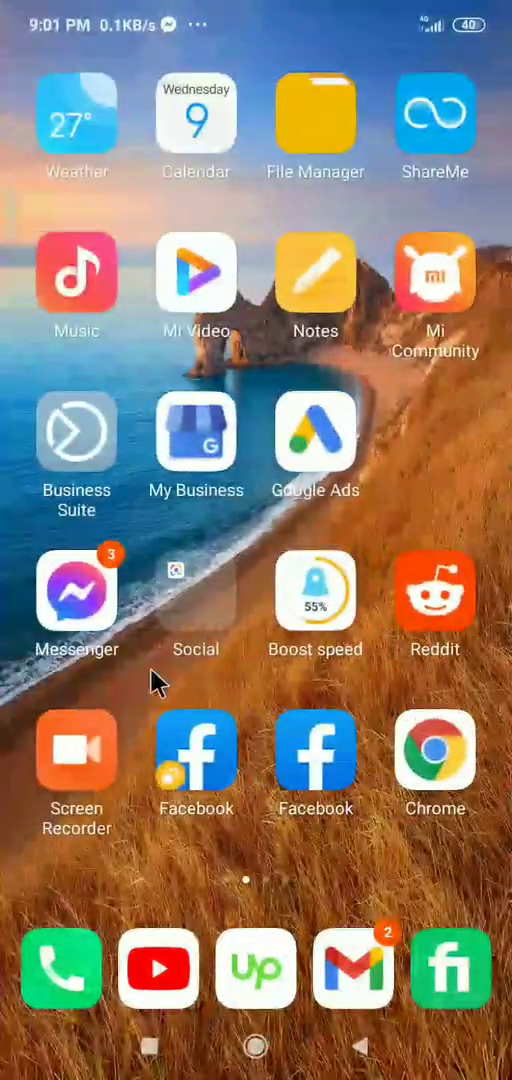
pyautogui.hscroll(-3)
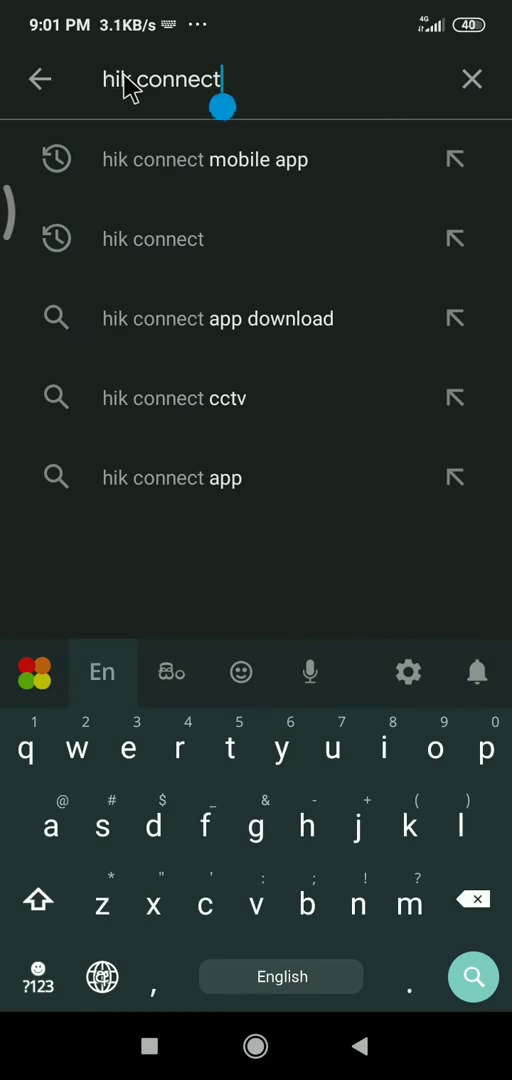
pyautogui.moveTo(455, 960)
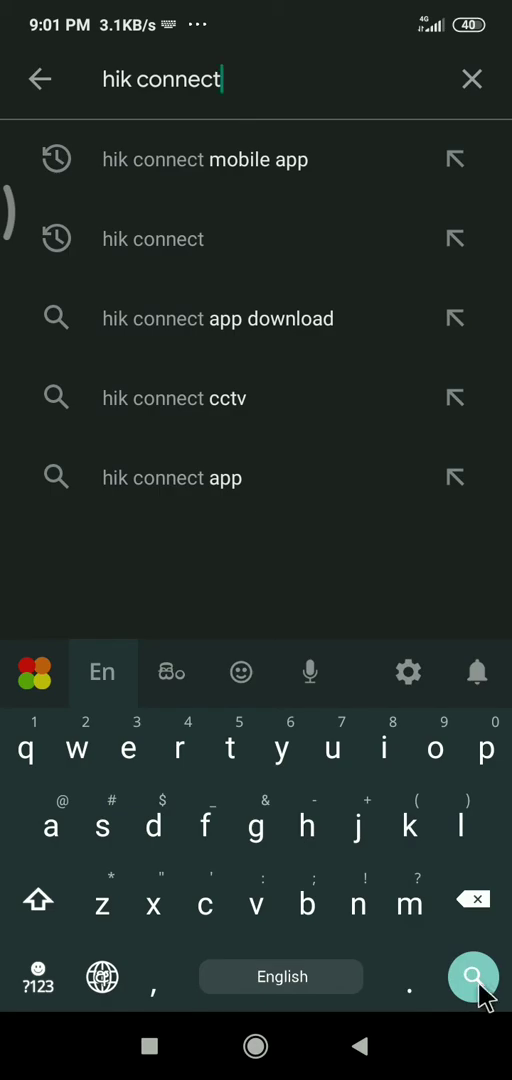
pyautogui.click(474, 977)
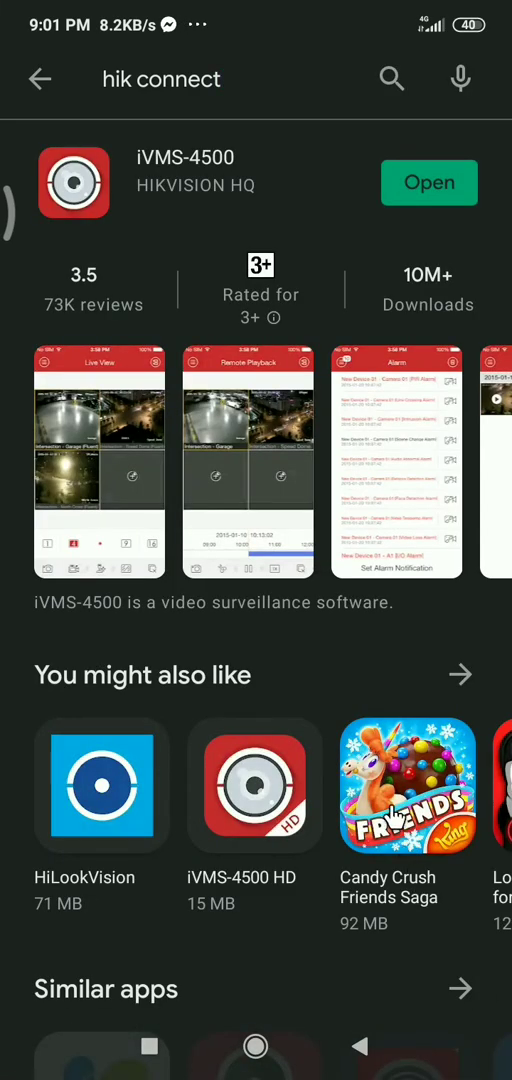
pyautogui.moveTo(220, 635)
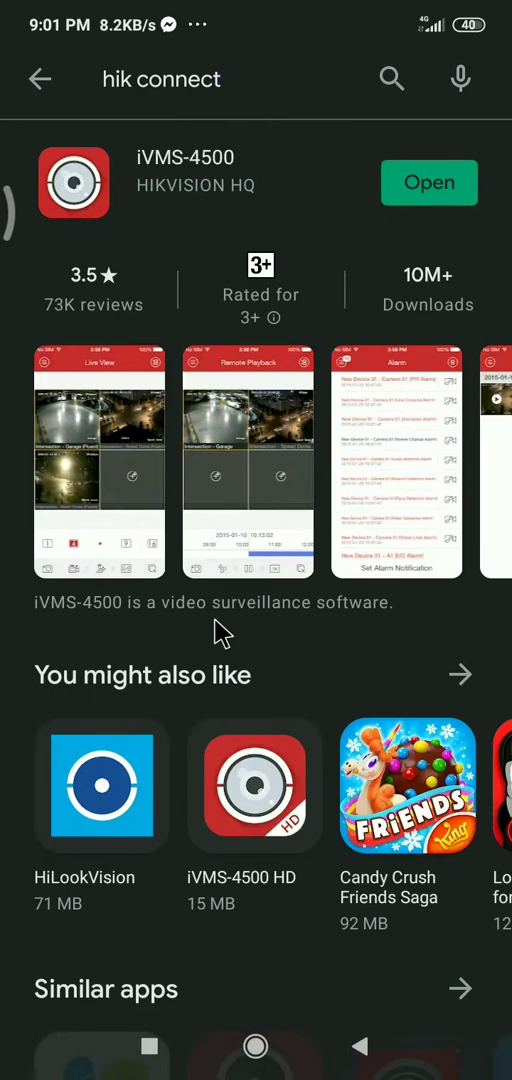
pyautogui.moveTo(340, 470)
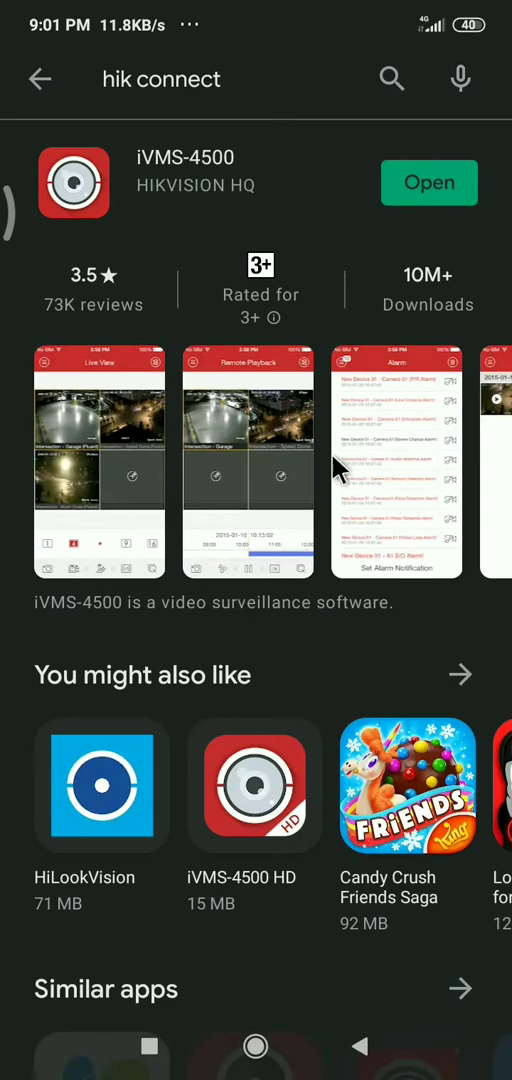
pyautogui.moveTo(248, 205)
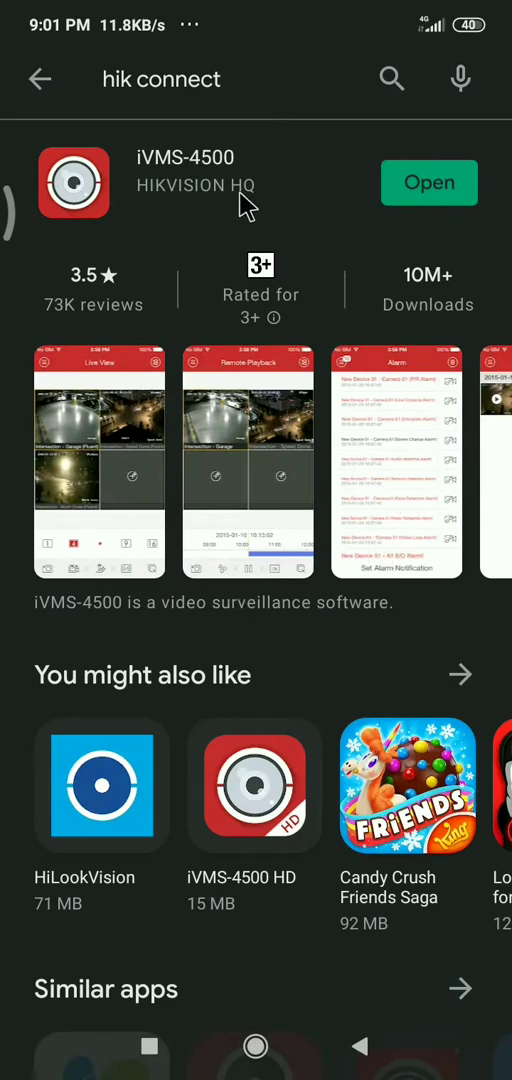
pyautogui.scroll(-3)
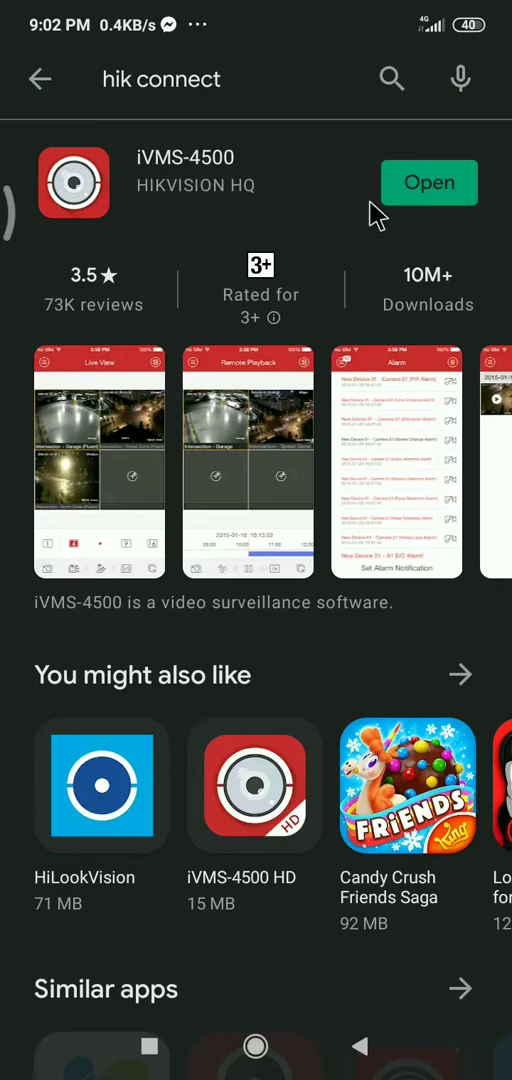
pyautogui.moveTo(374, 210)
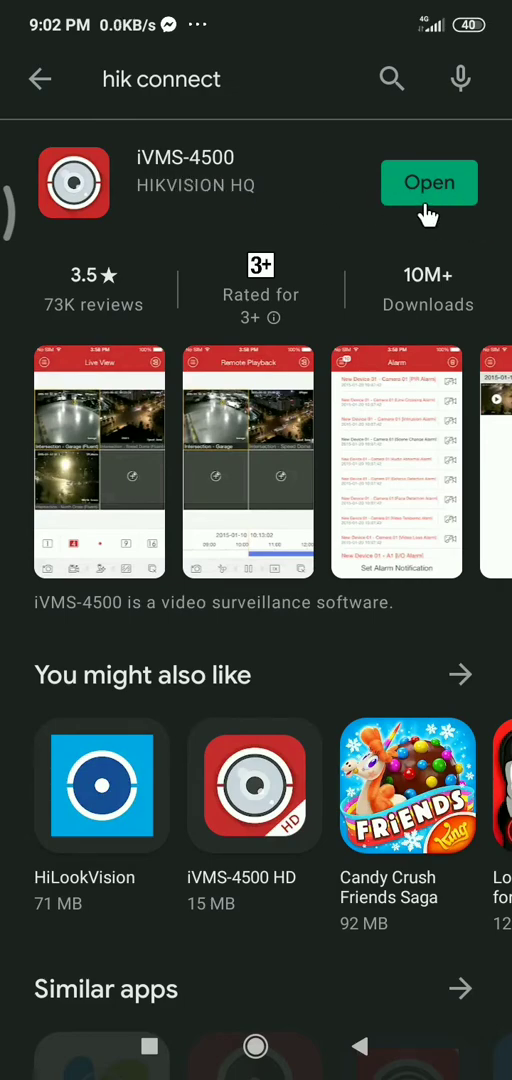
pyautogui.moveTo(494, 489)
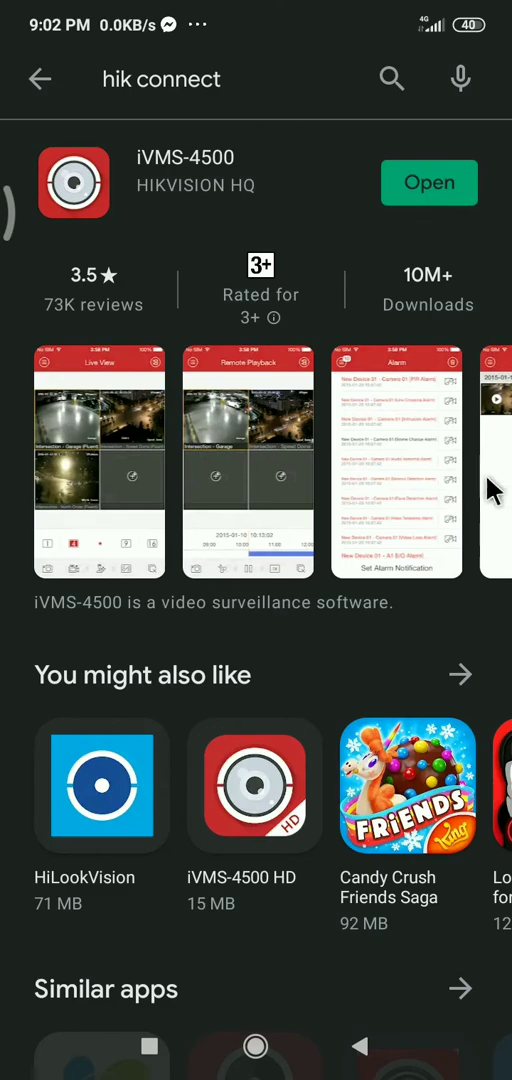
pyautogui.moveTo(155, 250)
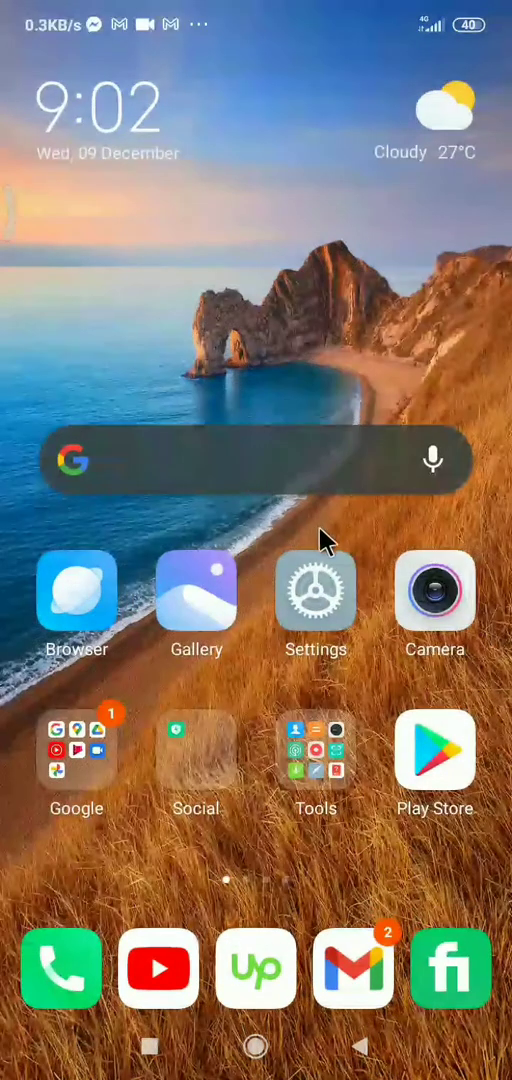
pyautogui.moveTo(420, 695)
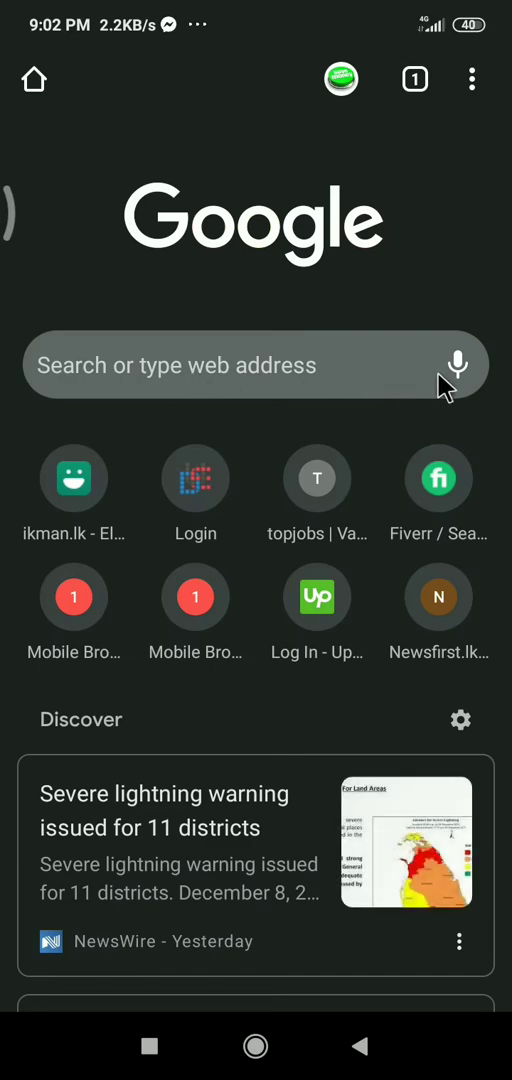
# Step: Open Chrome's address bar to start a new web search
pyautogui.click(240, 364)
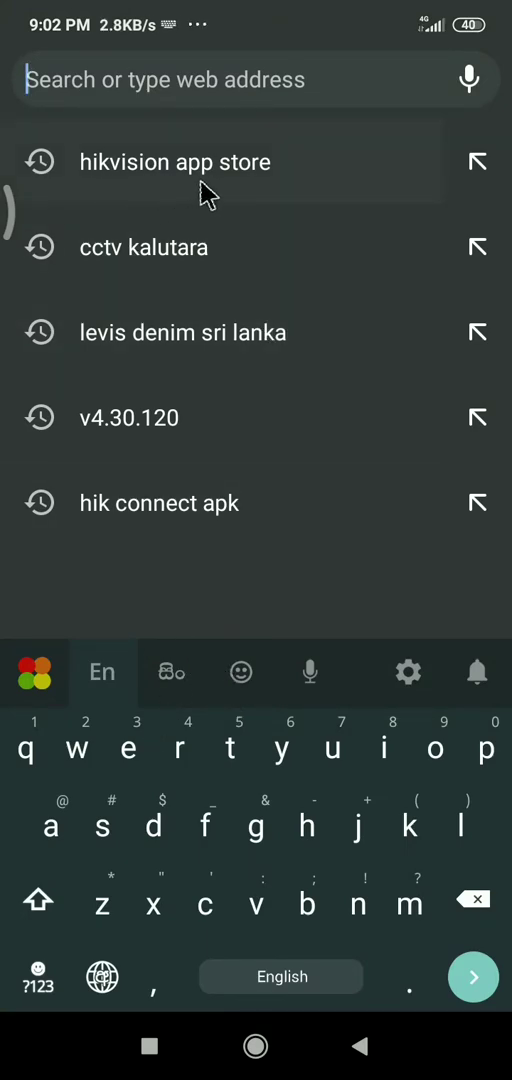
pyautogui.moveTo(108, 185)
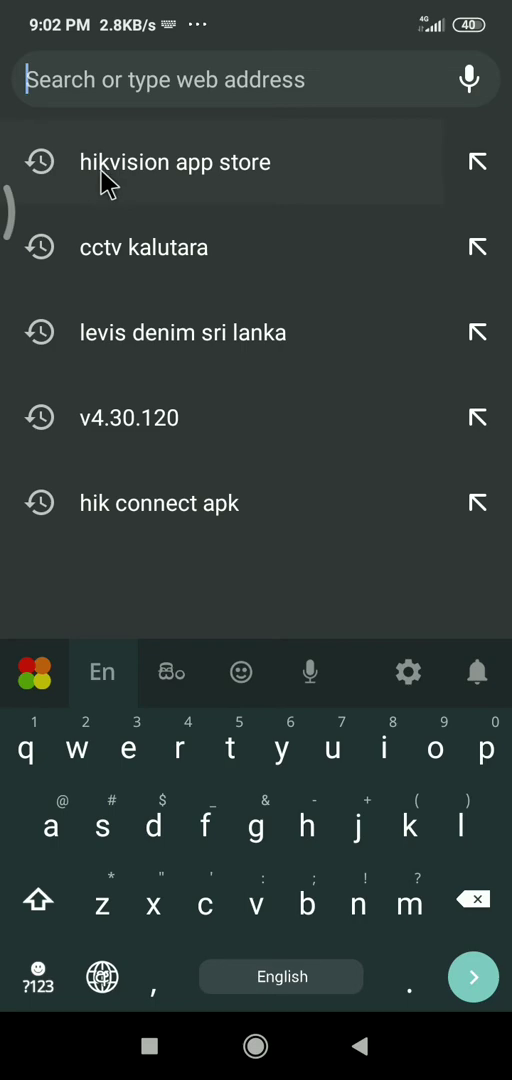
pyautogui.moveTo(305, 207)
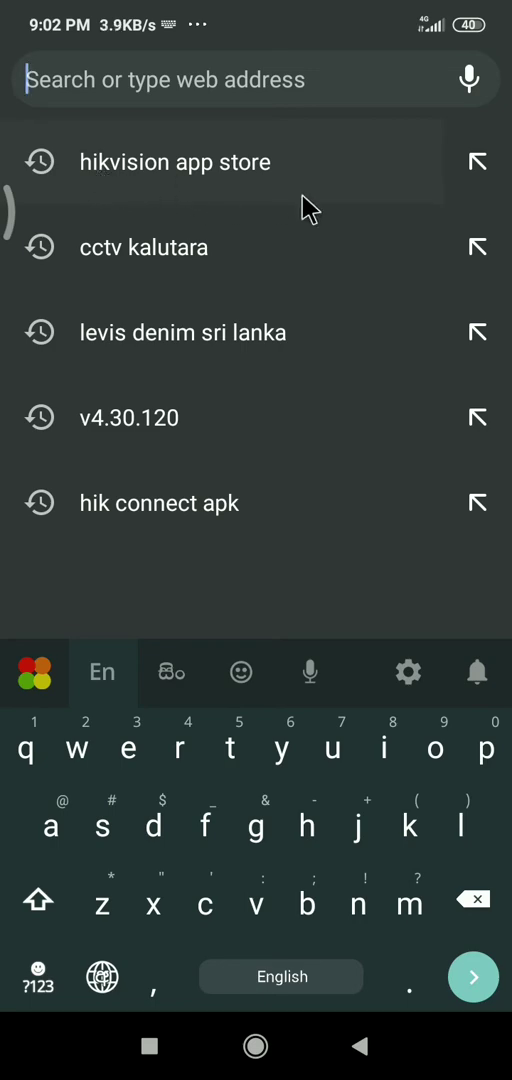
pyautogui.moveTo(330, 288)
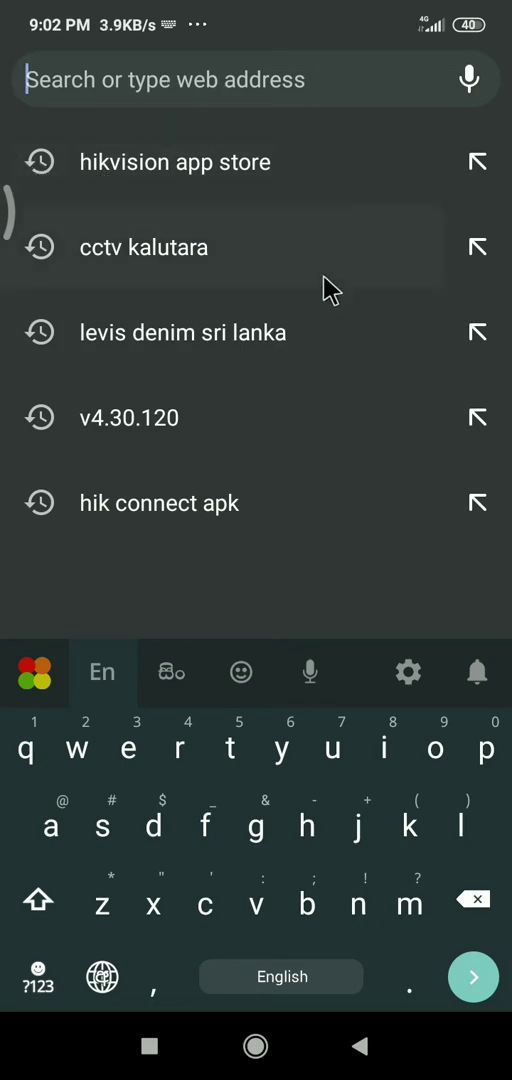
pyautogui.moveTo(163, 177)
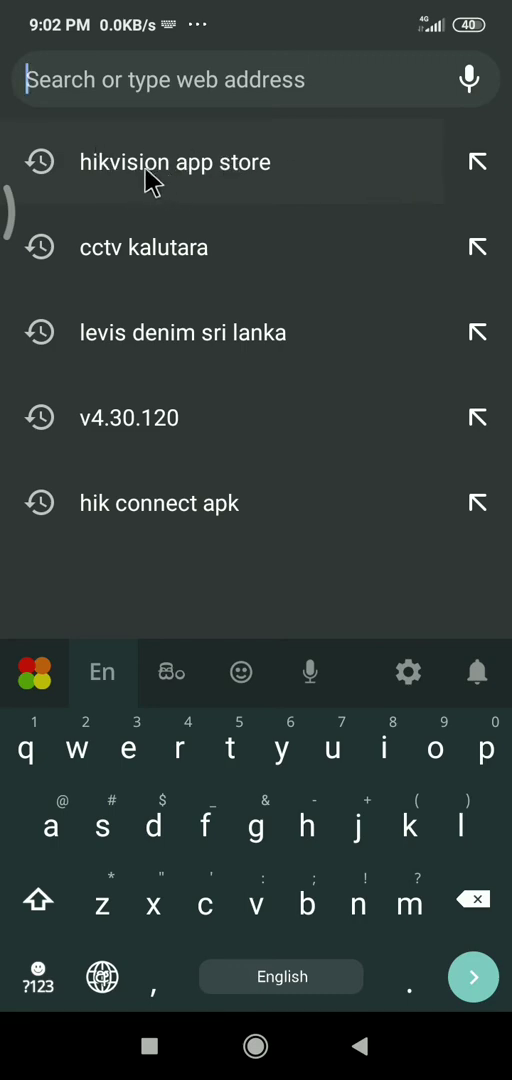
# Step: Search Google for 'hikvision app store' from the history suggestions
pyautogui.click(175, 161)
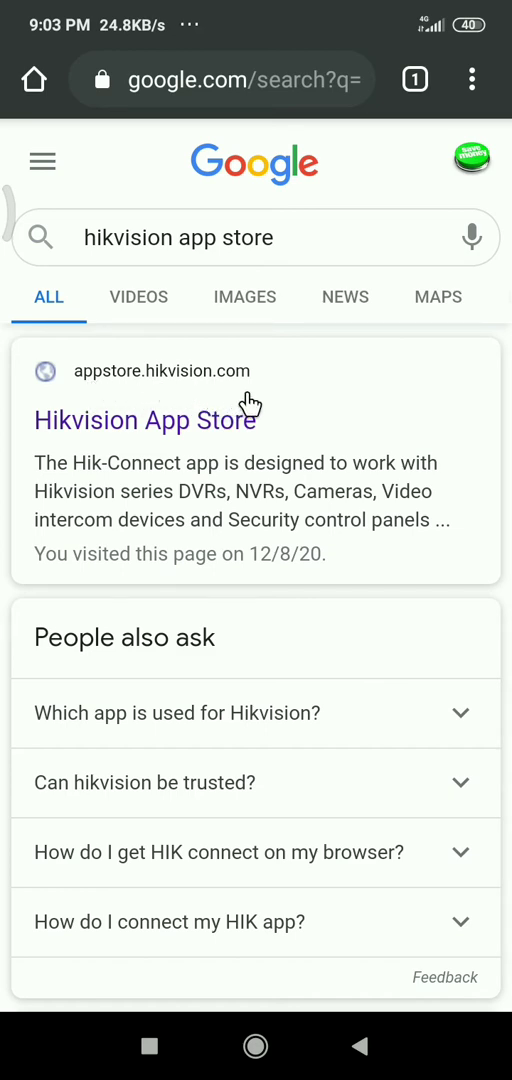
pyautogui.moveTo(78, 435)
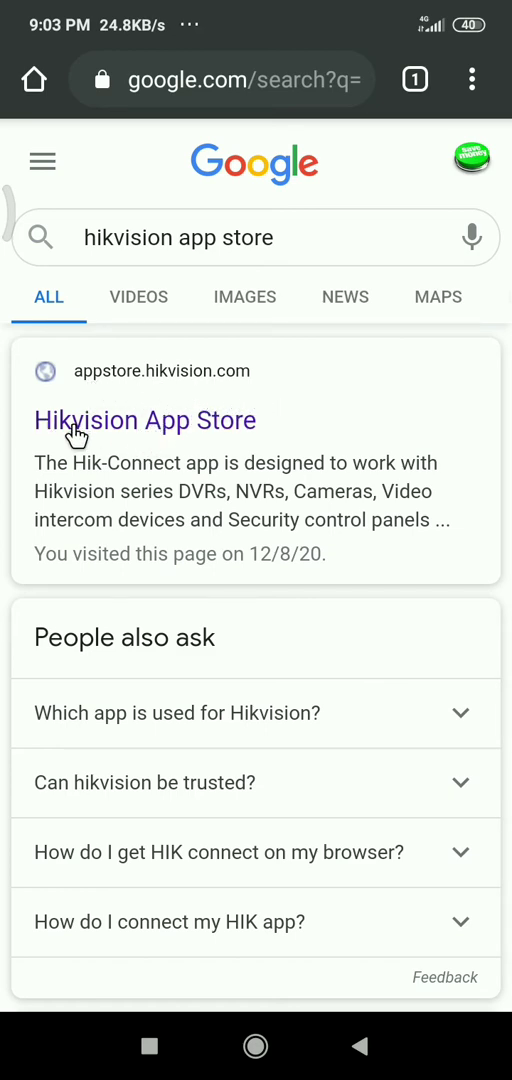
# Step: Open the Hikvision App Store site (appstore.hikvision.com) from the results
pyautogui.click(145, 420)
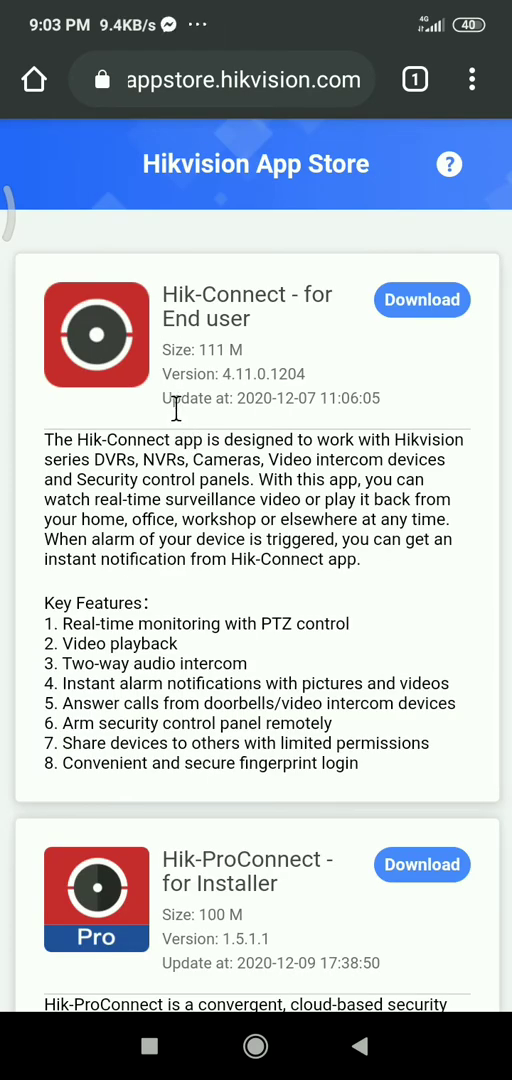
# Step: Scroll through the App Store listings to find Hik-Connect for End user
pyautogui.scroll(-3)
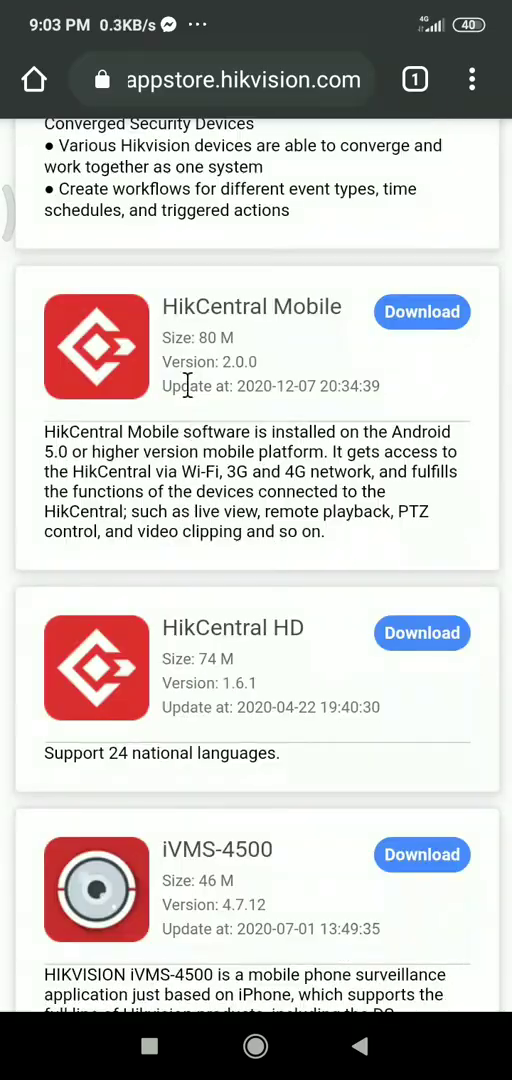
pyautogui.scroll(-3)
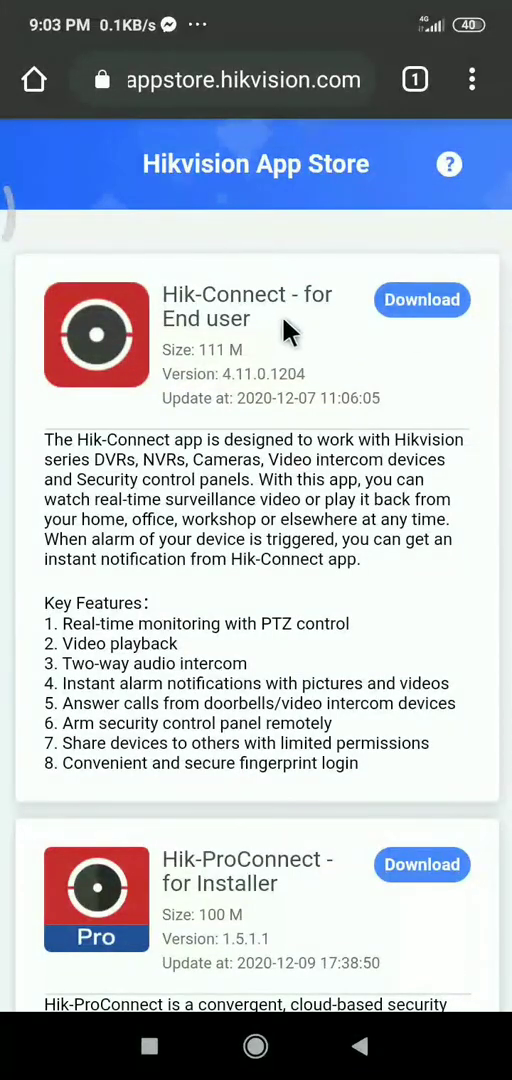
pyautogui.moveTo(425, 335)
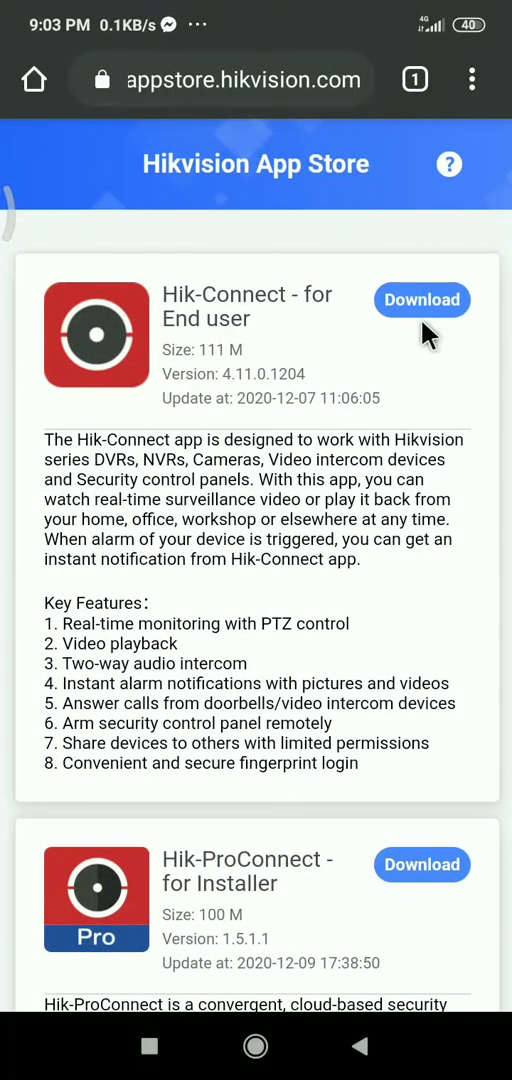
pyautogui.moveTo(432, 330)
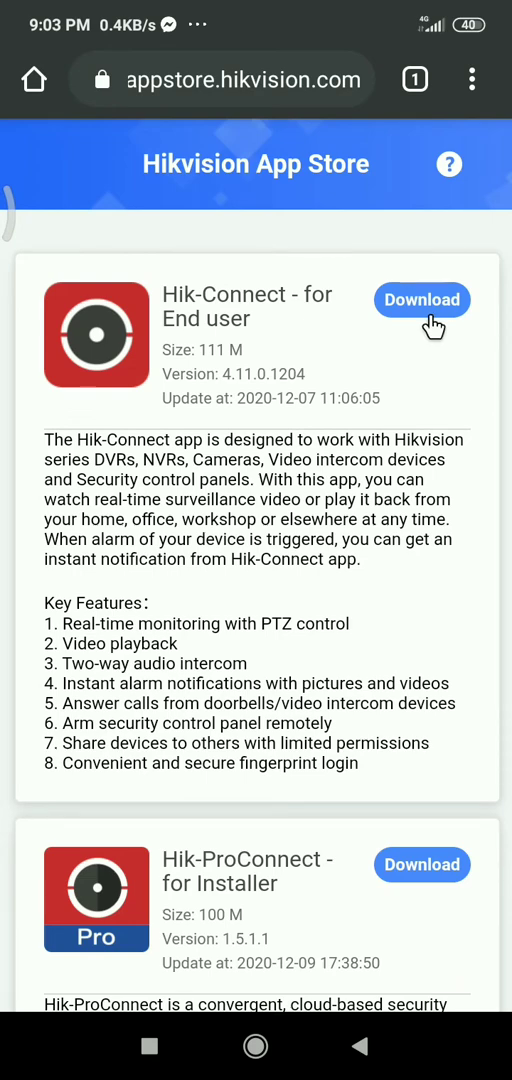
pyautogui.moveTo(330, 344)
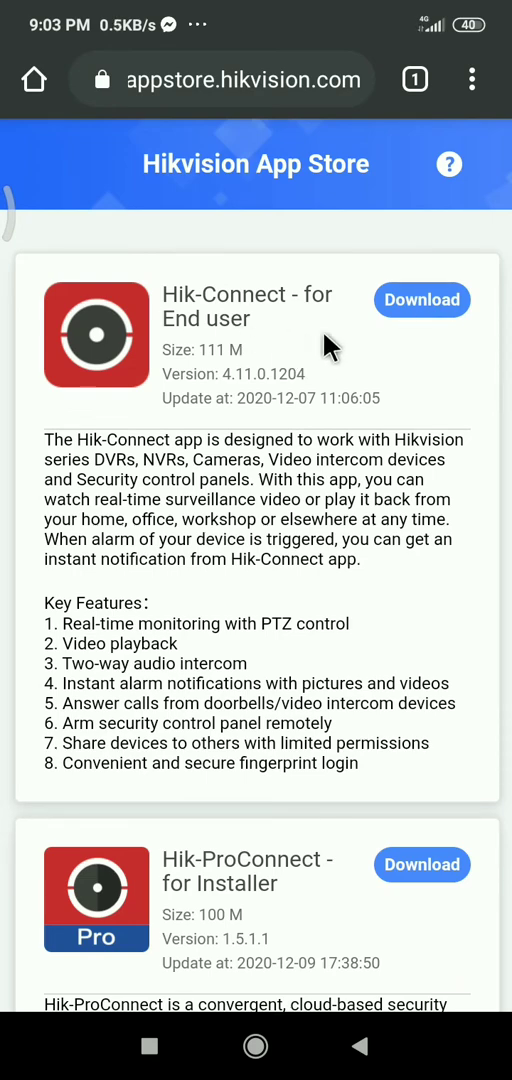
pyautogui.moveTo(228, 322)
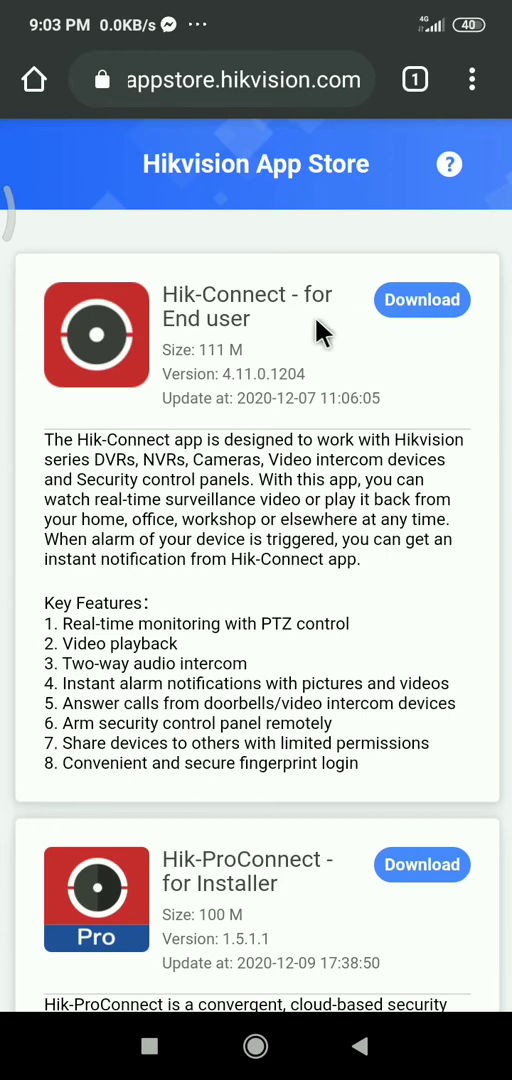
pyautogui.moveTo(260, 362)
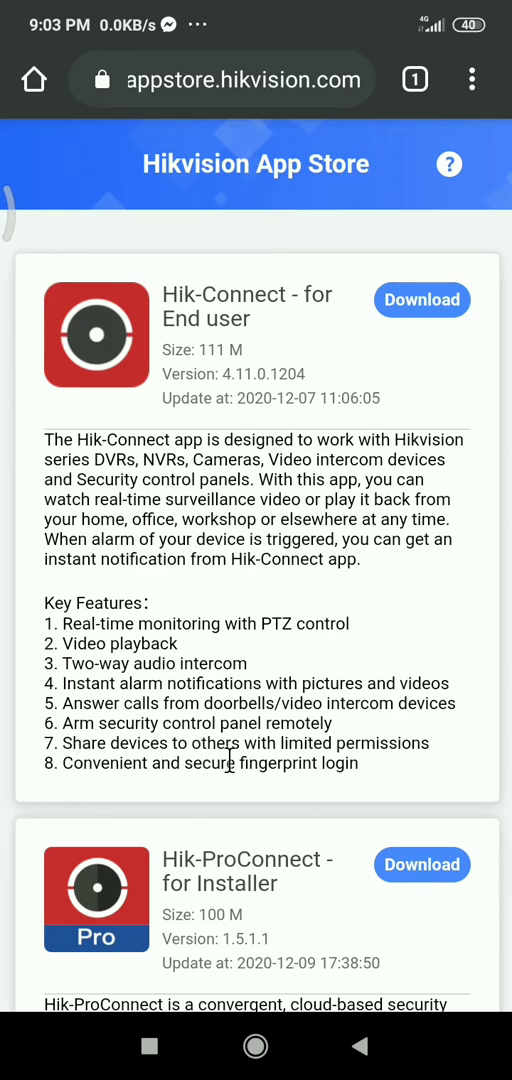
pyautogui.moveTo(445, 770)
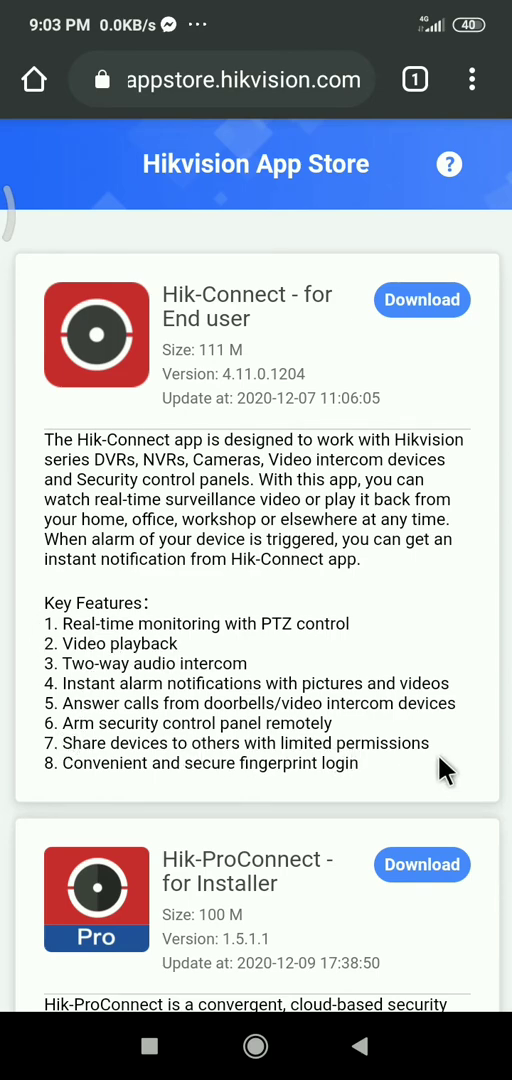
pyautogui.moveTo(80, 690)
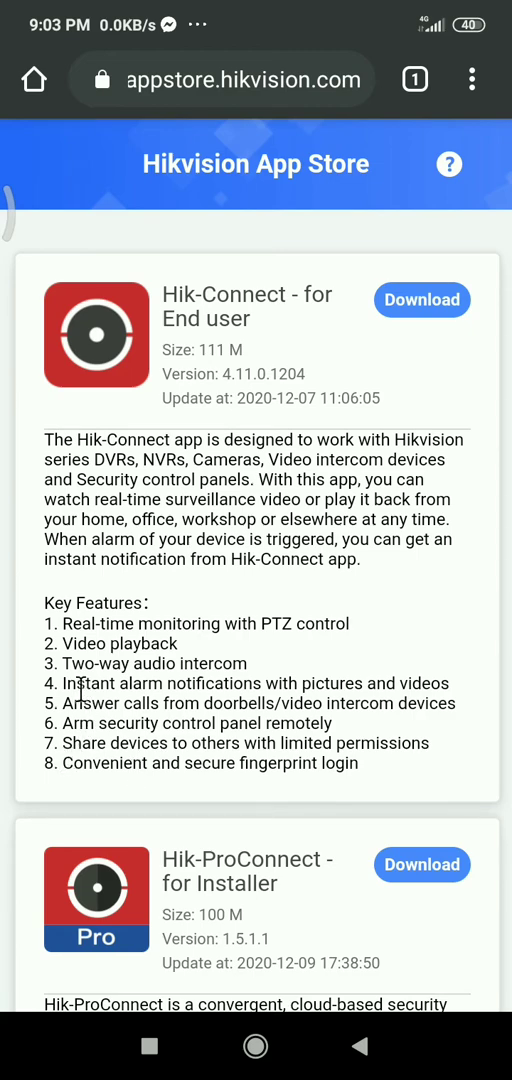
pyautogui.moveTo(320, 375)
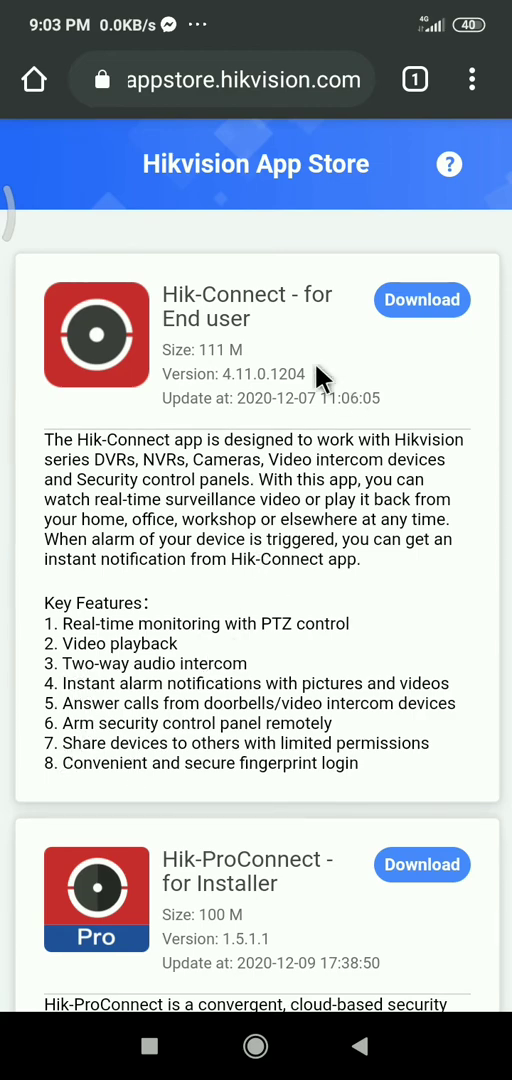
pyautogui.moveTo(421, 299)
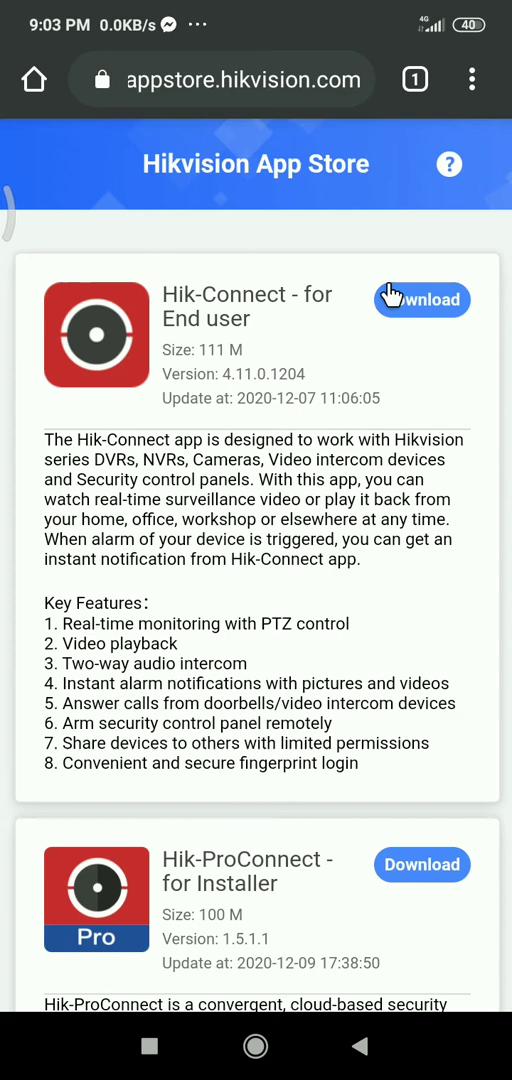
pyautogui.moveTo(418, 320)
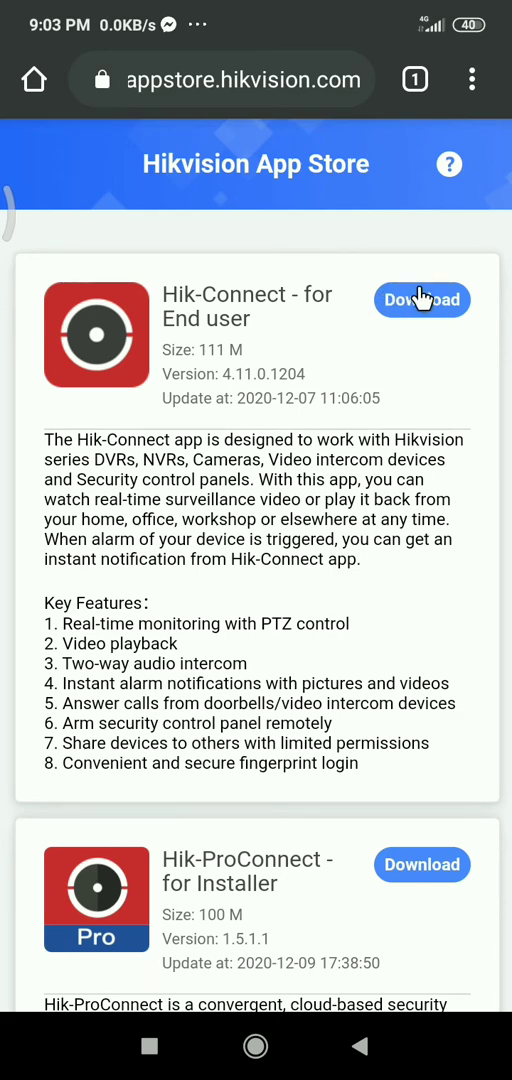
pyautogui.moveTo(405, 285)
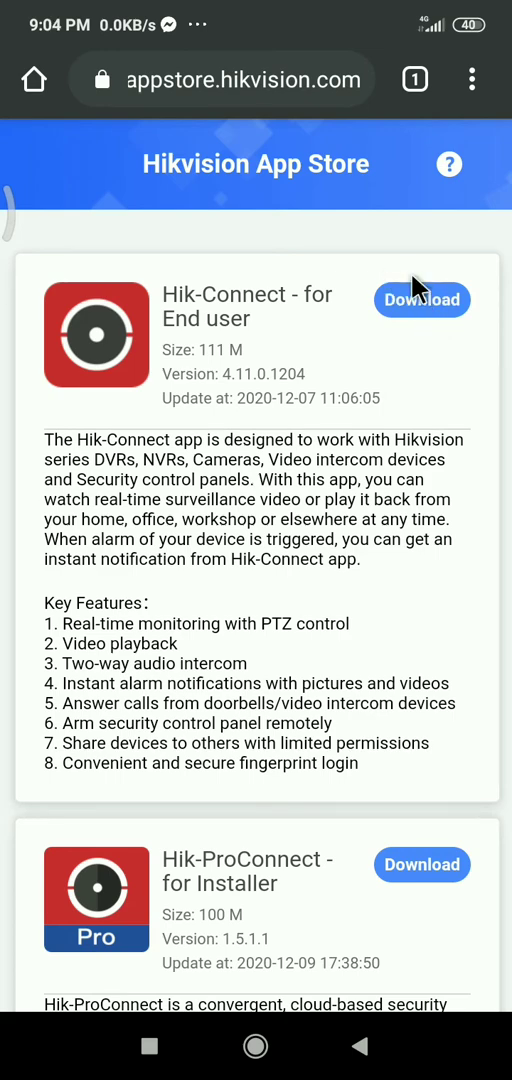
pyautogui.moveTo(362, 275)
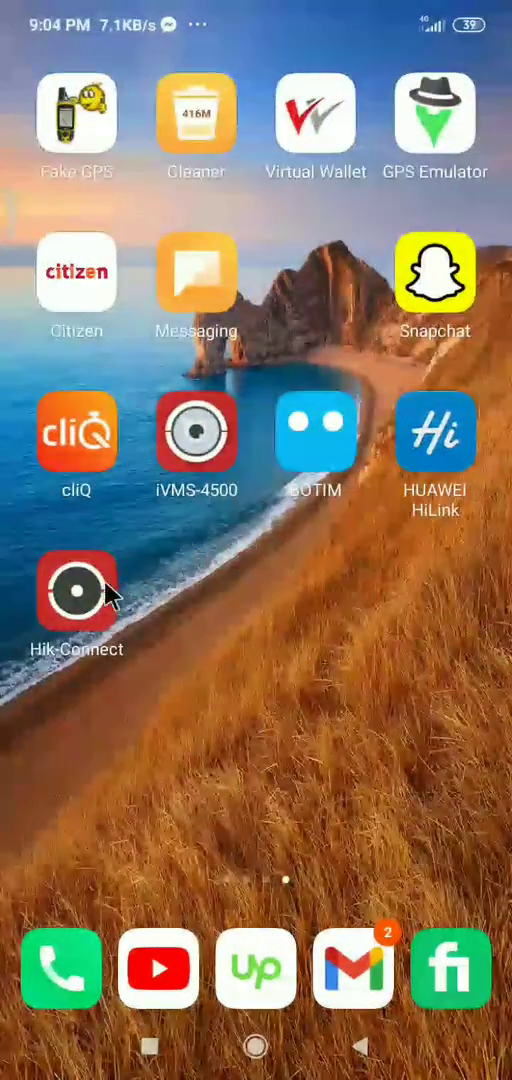
# Step: Launch Hik-Connect from its home screen icon
pyautogui.click(77, 600)
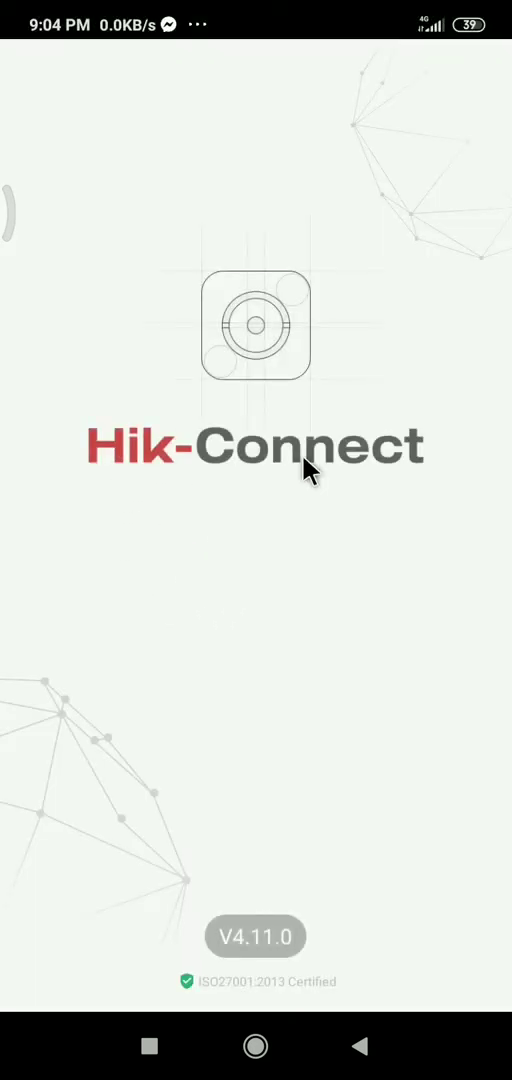
pyautogui.moveTo(138, 520)
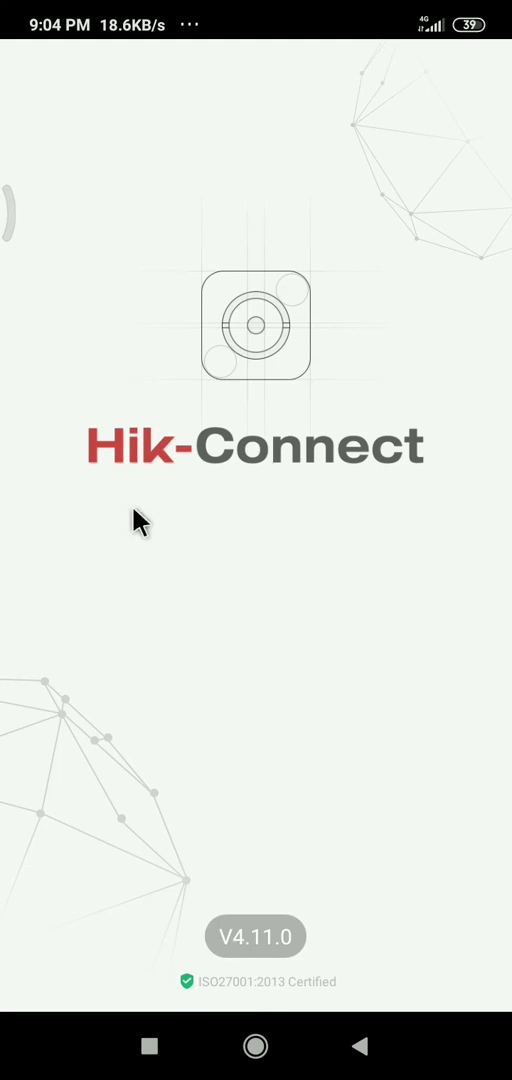
pyautogui.moveTo(178, 385)
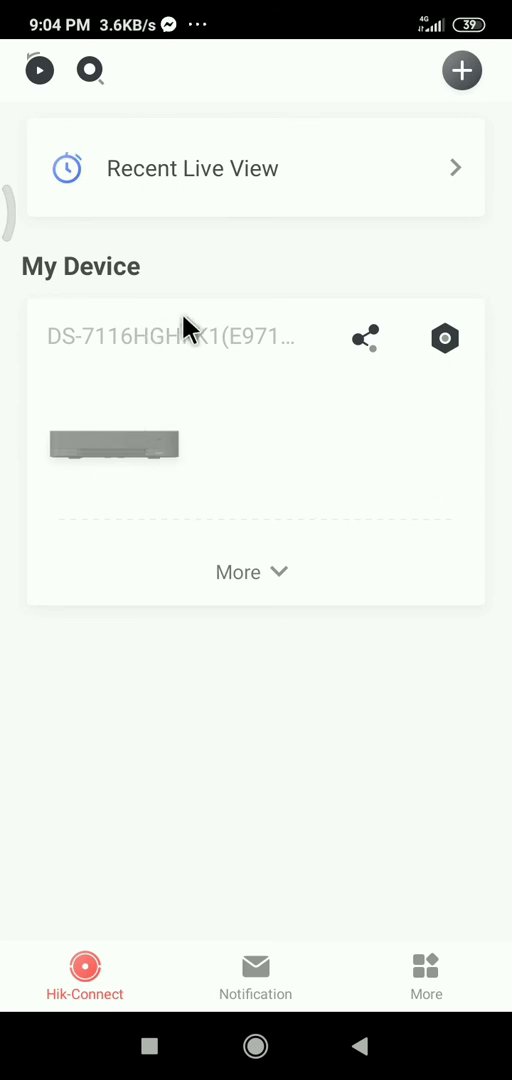
pyautogui.moveTo(218, 308)
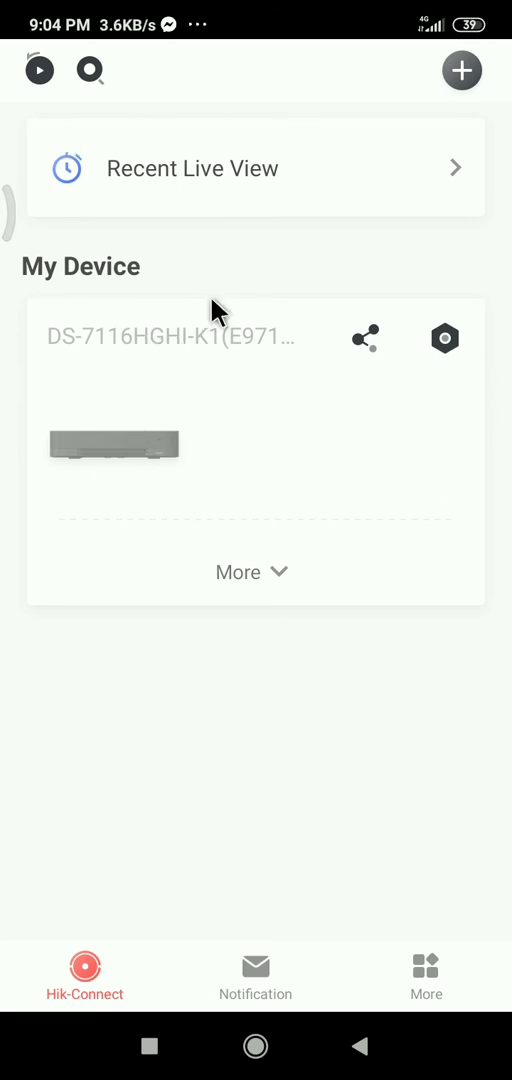
pyautogui.moveTo(197, 316)
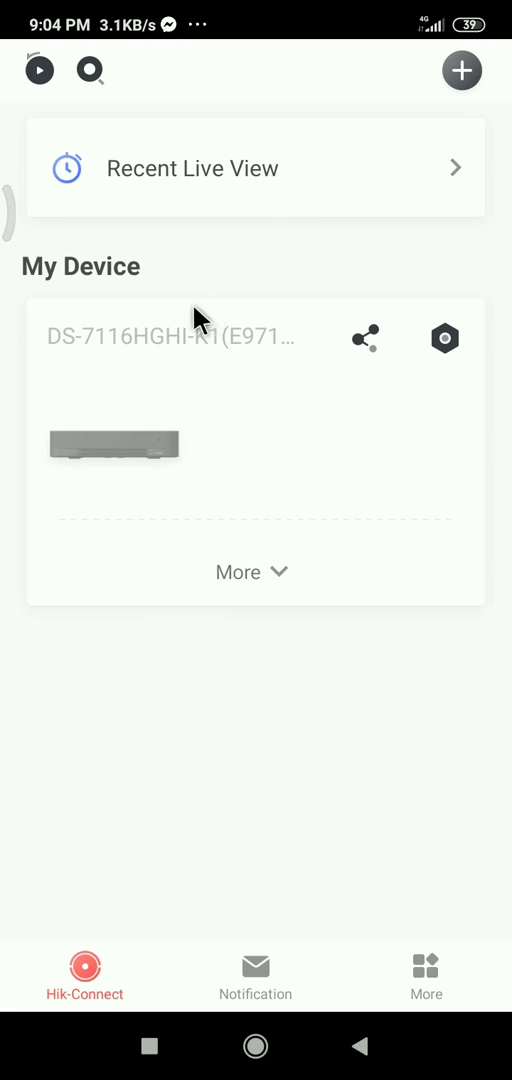
pyautogui.moveTo(120, 362)
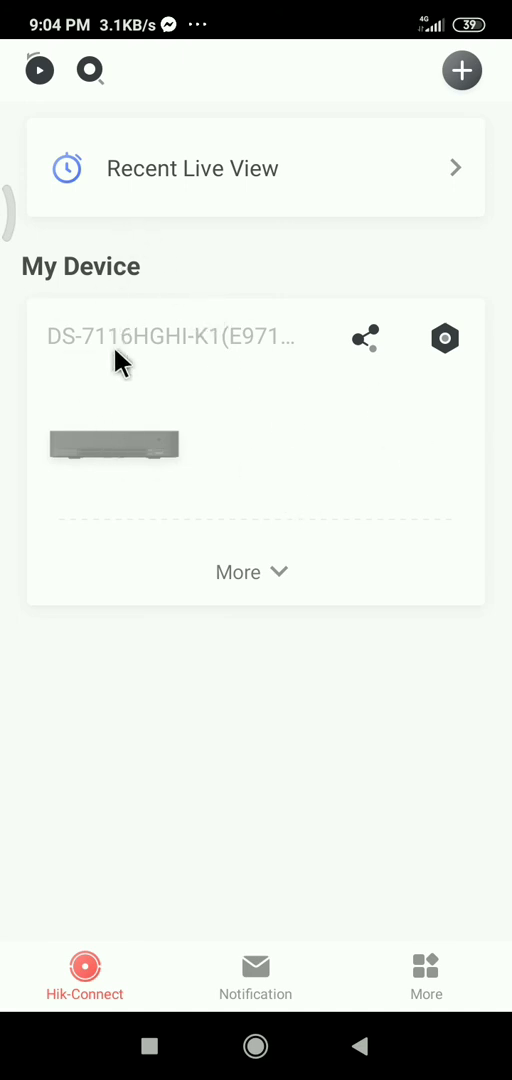
pyautogui.moveTo(310, 393)
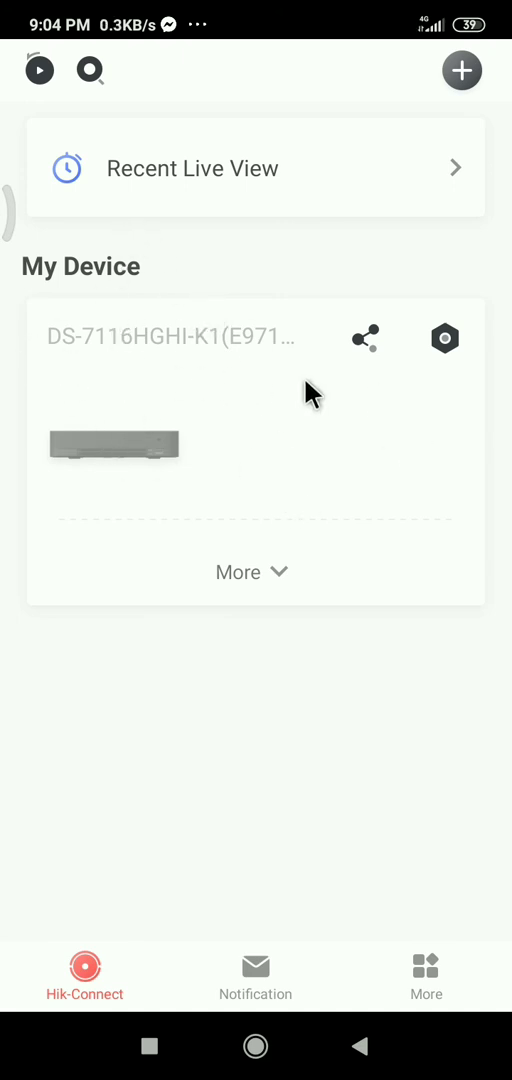
pyautogui.moveTo(197, 571)
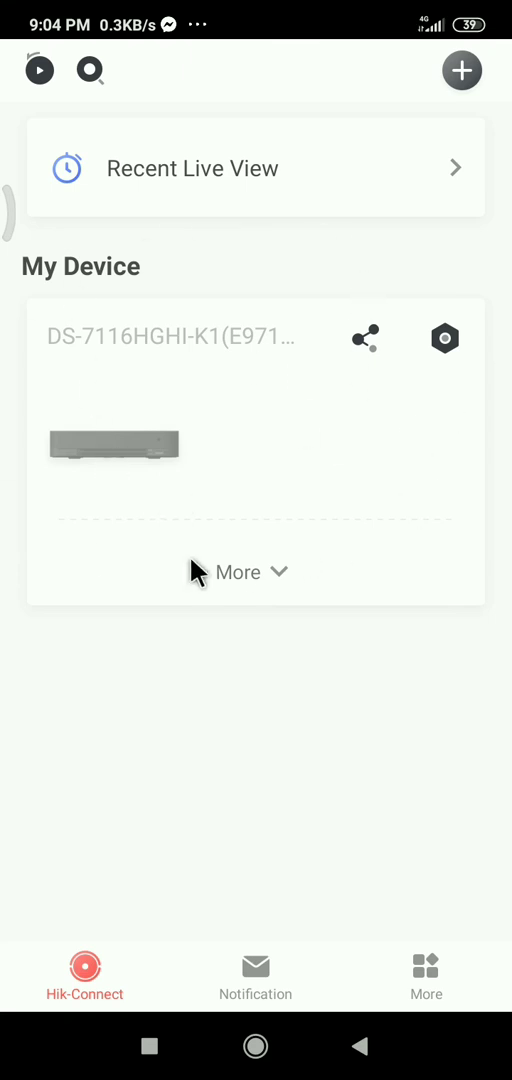
pyautogui.moveTo(495, 145)
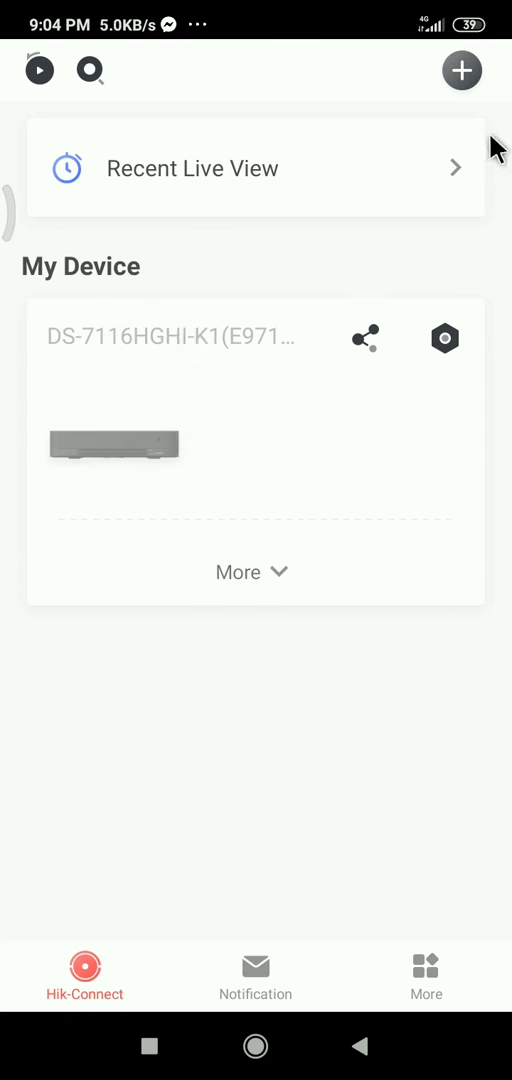
pyautogui.moveTo(462, 520)
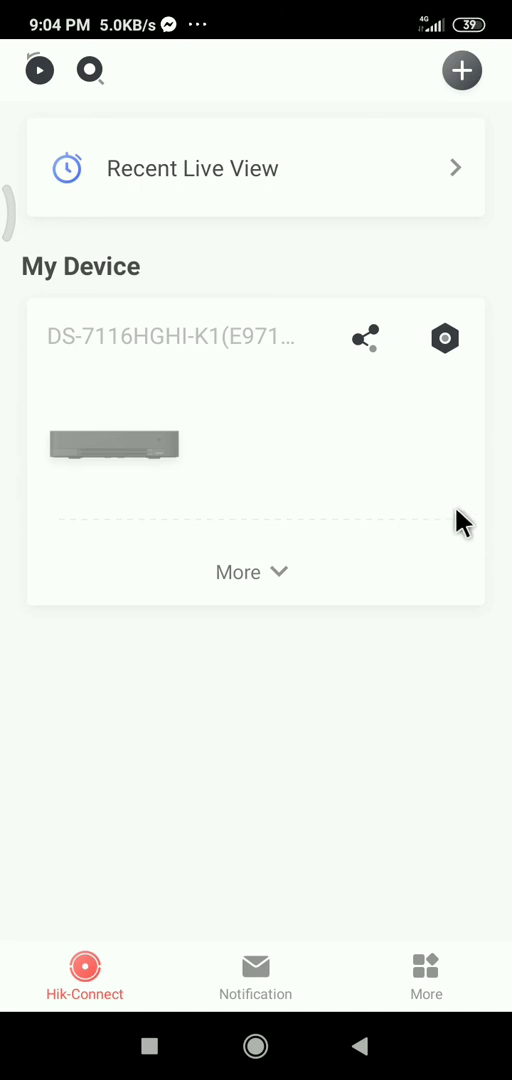
pyautogui.moveTo(406, 596)
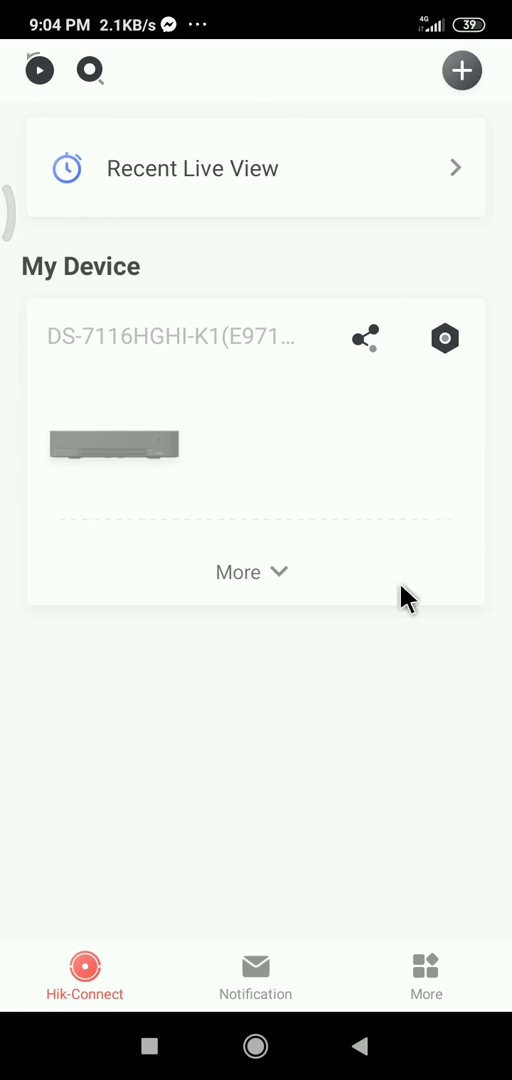
pyautogui.moveTo(272, 258)
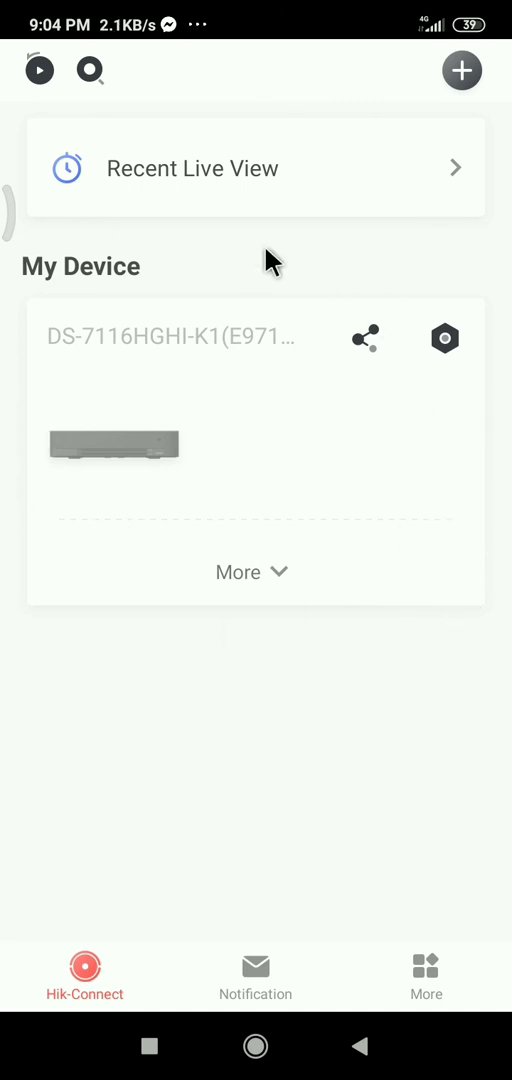
pyautogui.moveTo(477, 390)
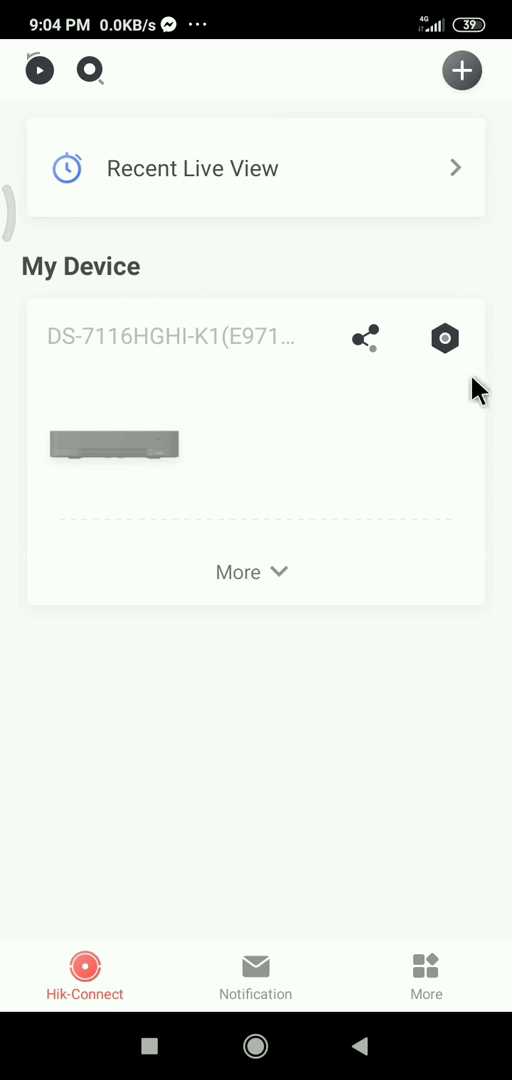
pyautogui.moveTo(472, 494)
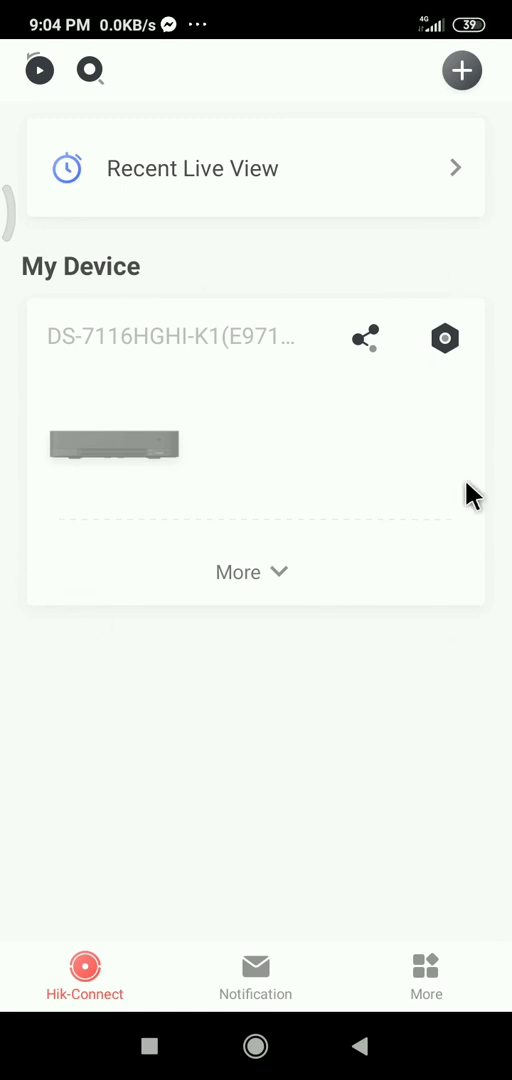